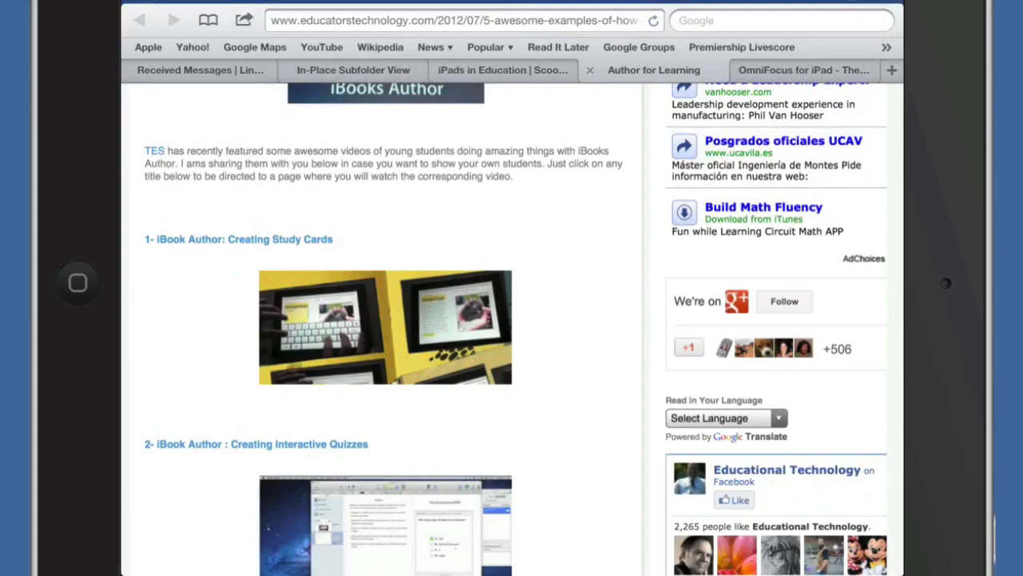
- Switch from Photo Stream to the Photos library and start selecting the five screenshots
scroll("down", 3)
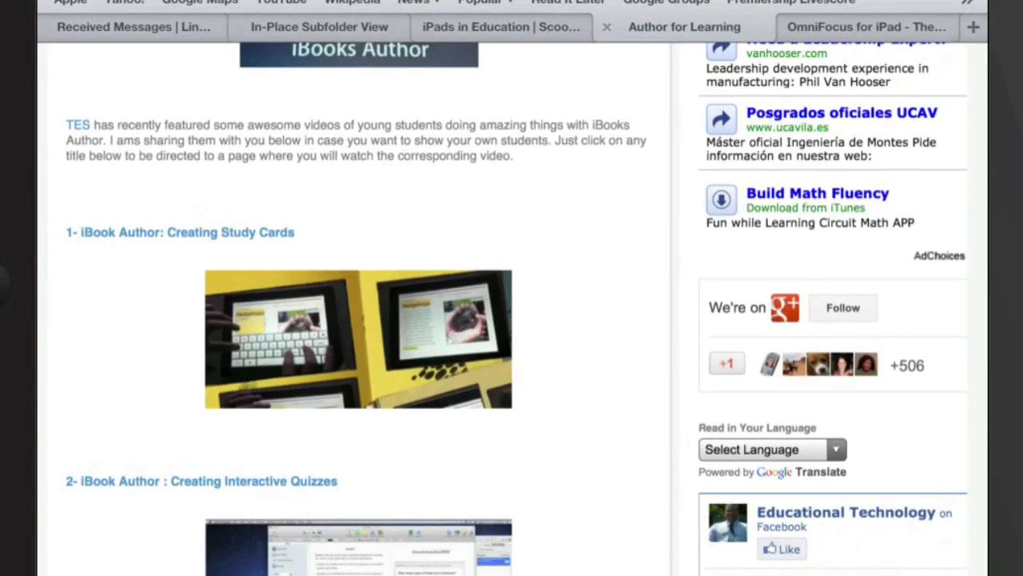
scroll("down", 3)
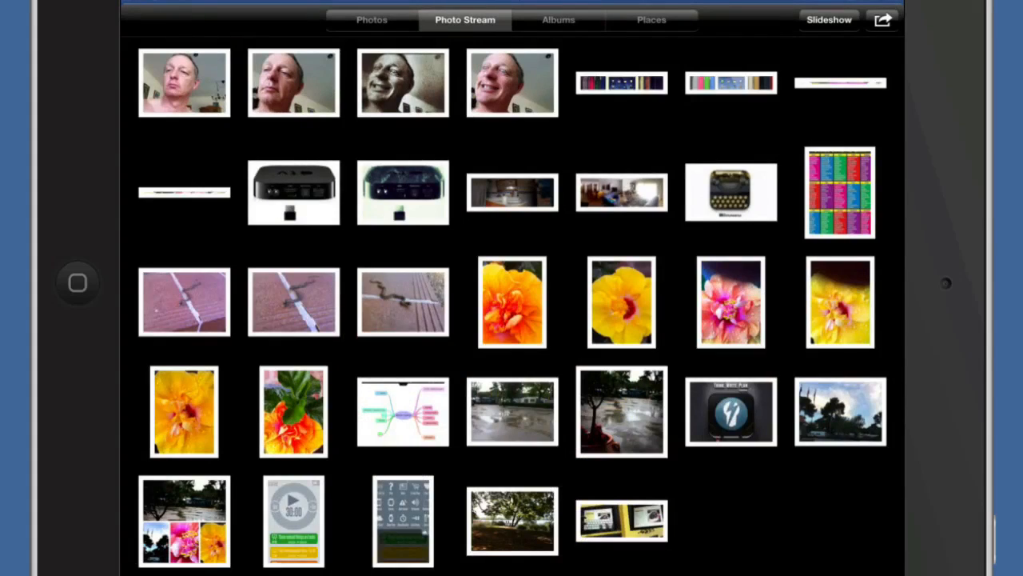
left_click(371, 19)
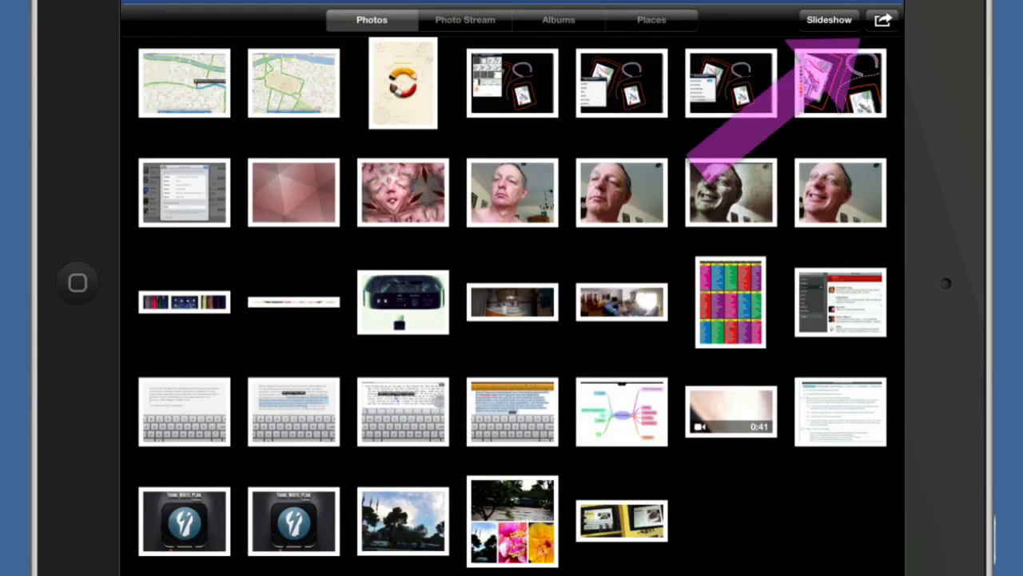
left_click(883, 19)
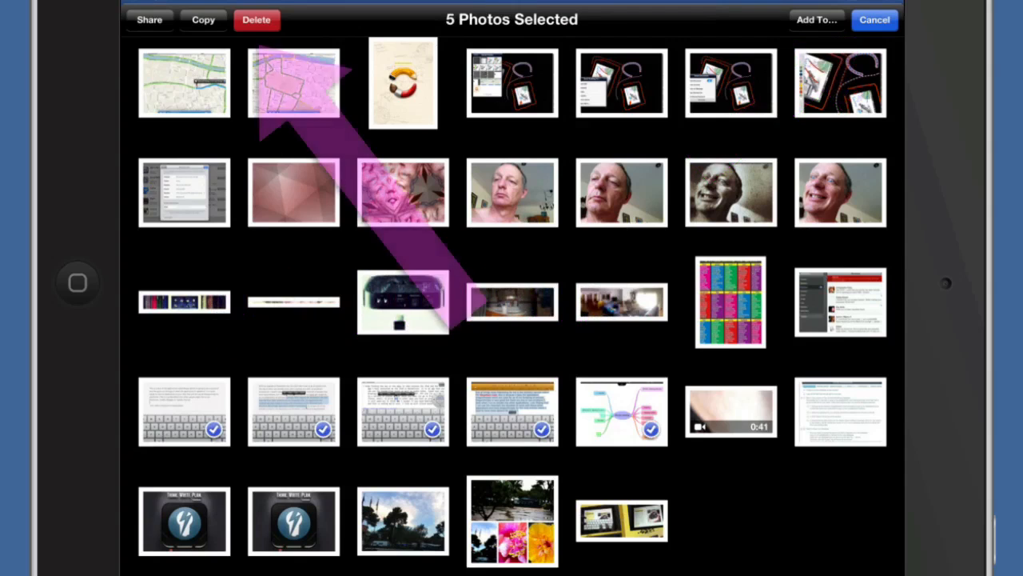
left_click(874, 19)
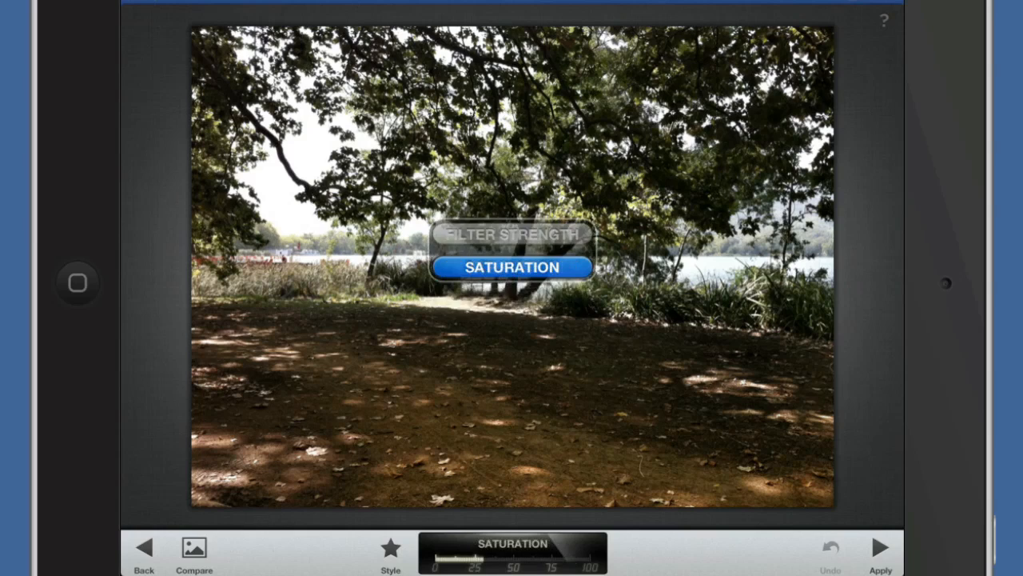
- Choose Saturation in the Drama filter and lower it to nearly zero
left_click(511, 267)
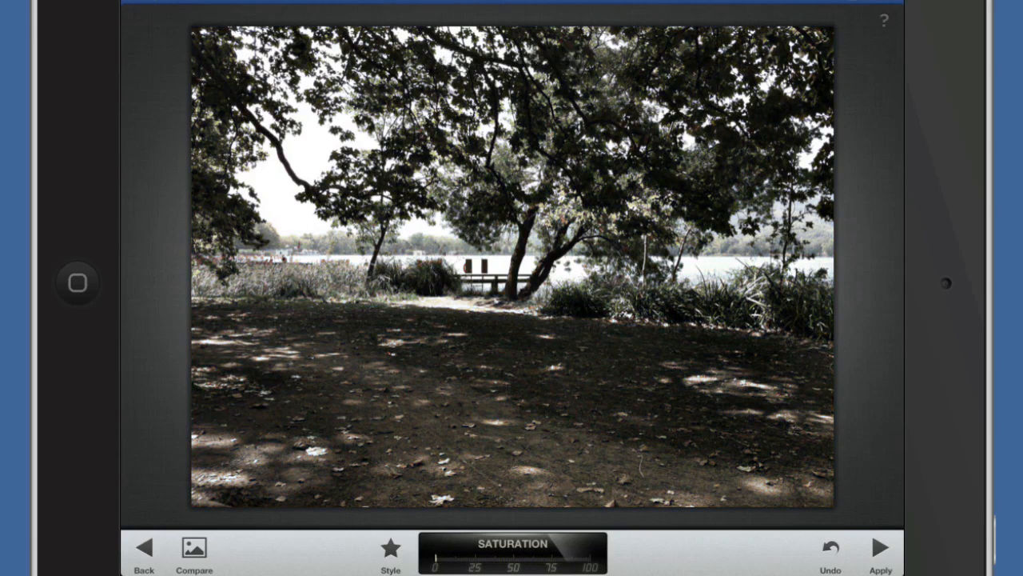
left_click(391, 552)
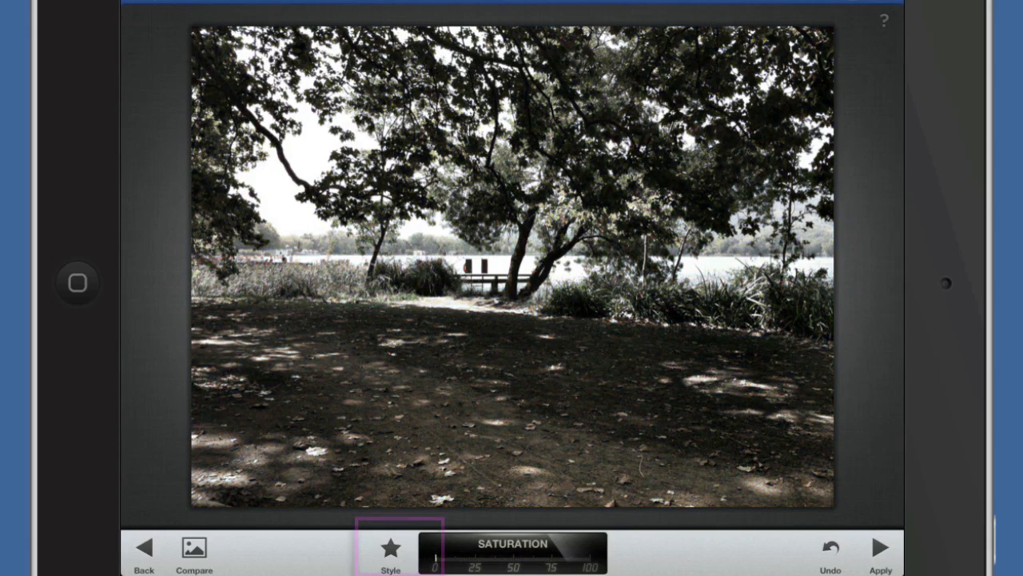
- Apply the Dark 2 drama style, raise filter strength, and compare against the original
left_click(390, 552)
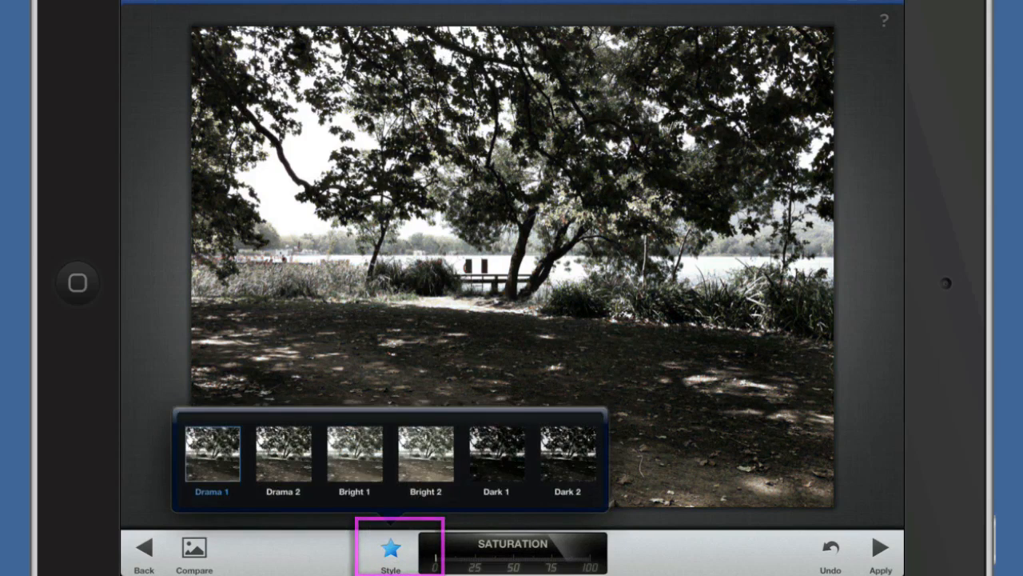
left_click(566, 459)
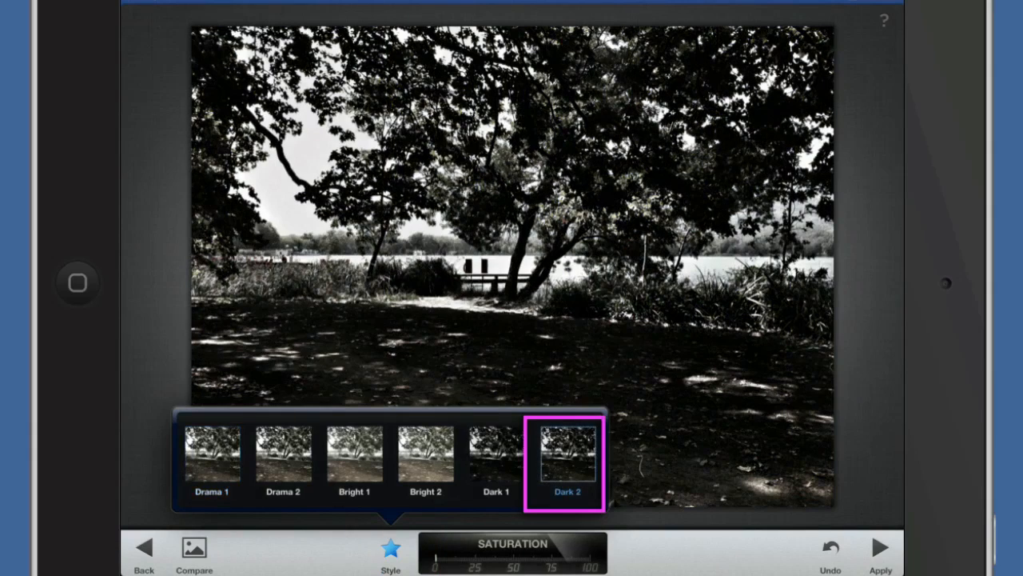
left_click(390, 552)
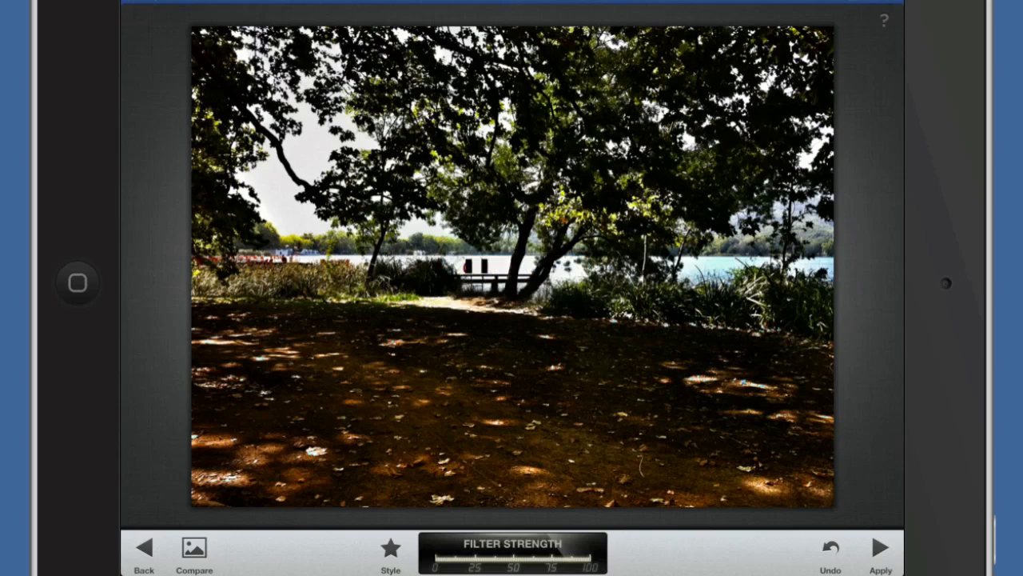
left_click_drag(512, 557, 460, 557)
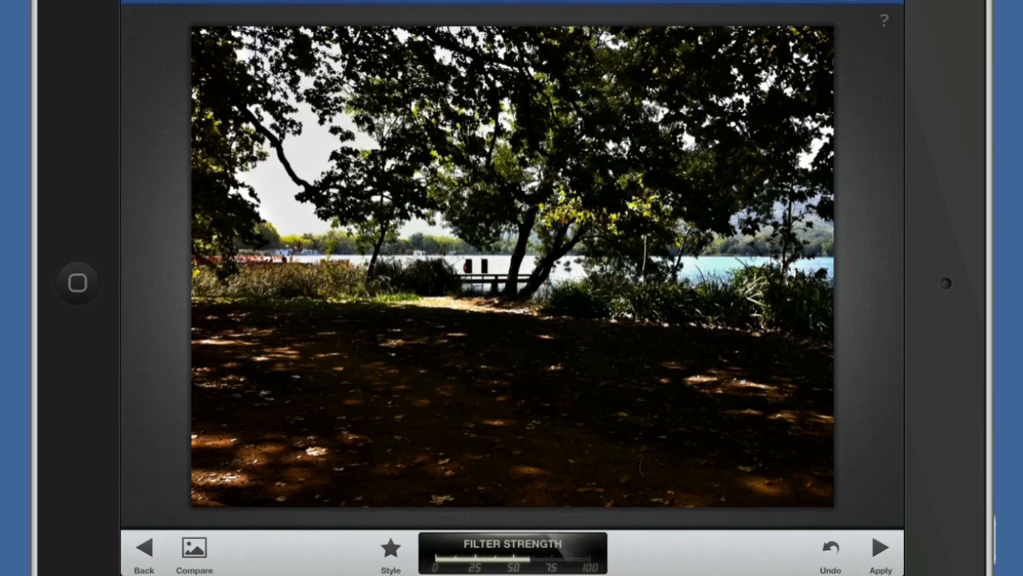
left_click(193, 548)
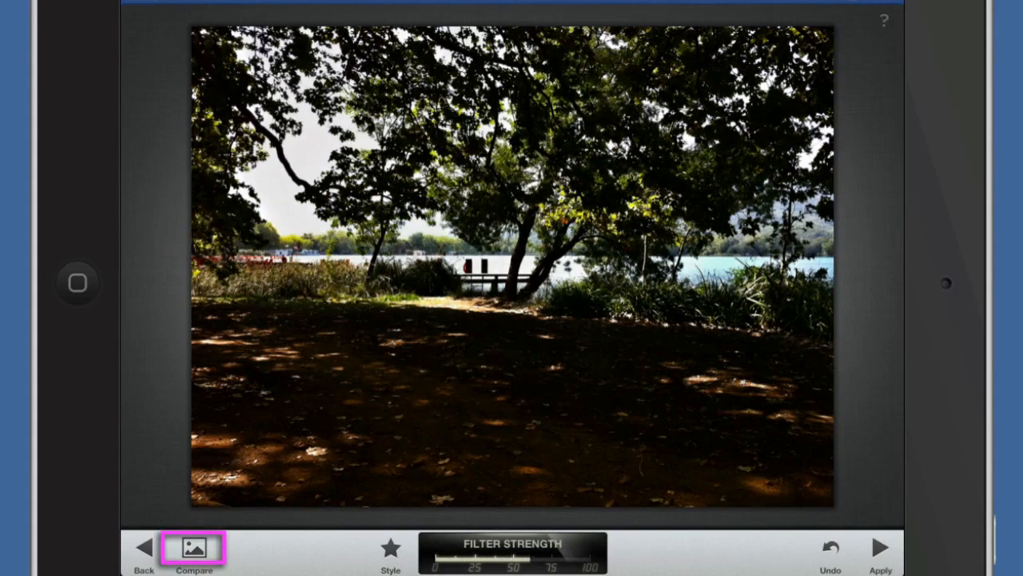
left_click(194, 548)
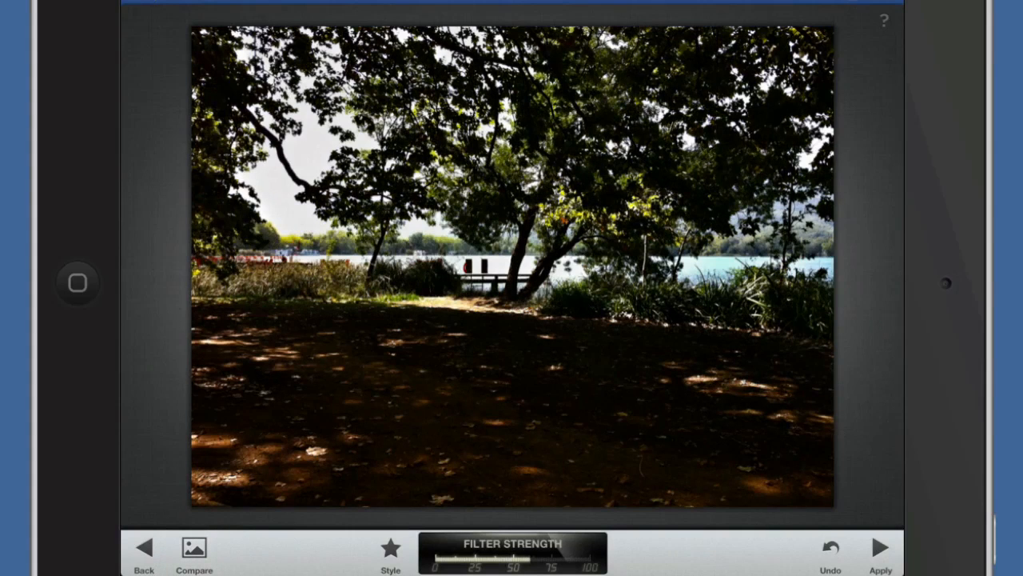
- Switch the drama style to Bright 2
left_click(390, 552)
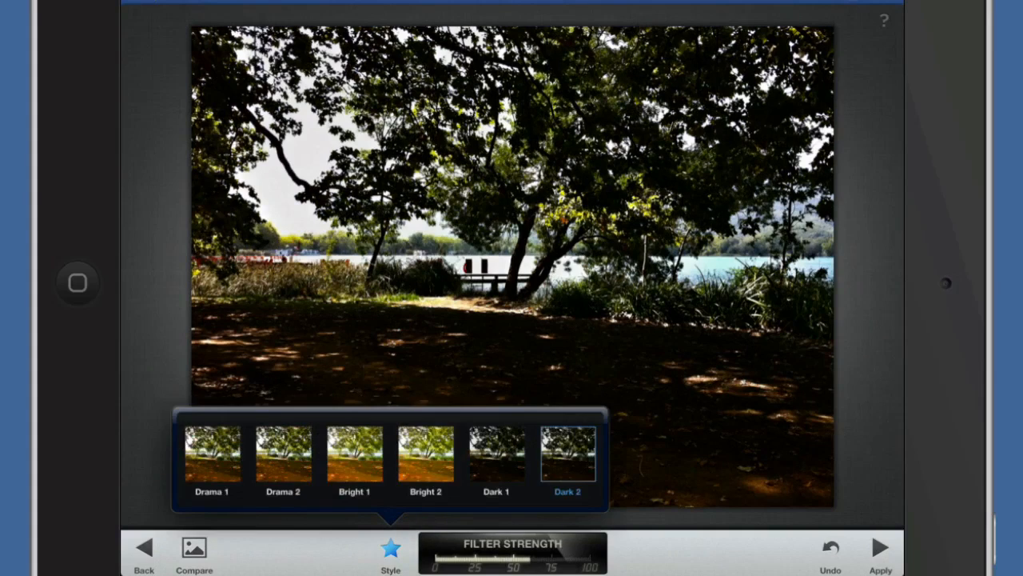
left_click(426, 454)
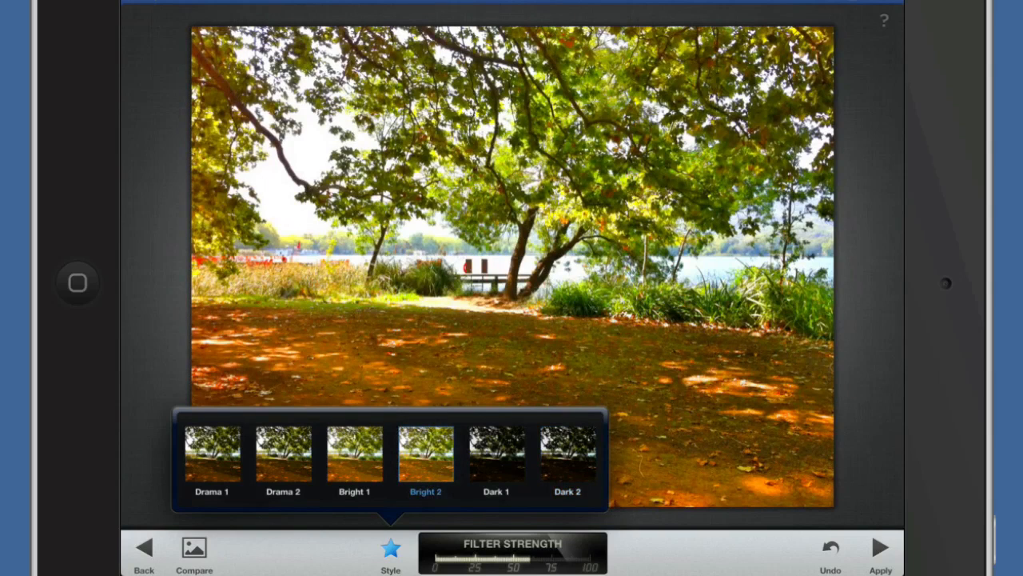
left_click(390, 551)
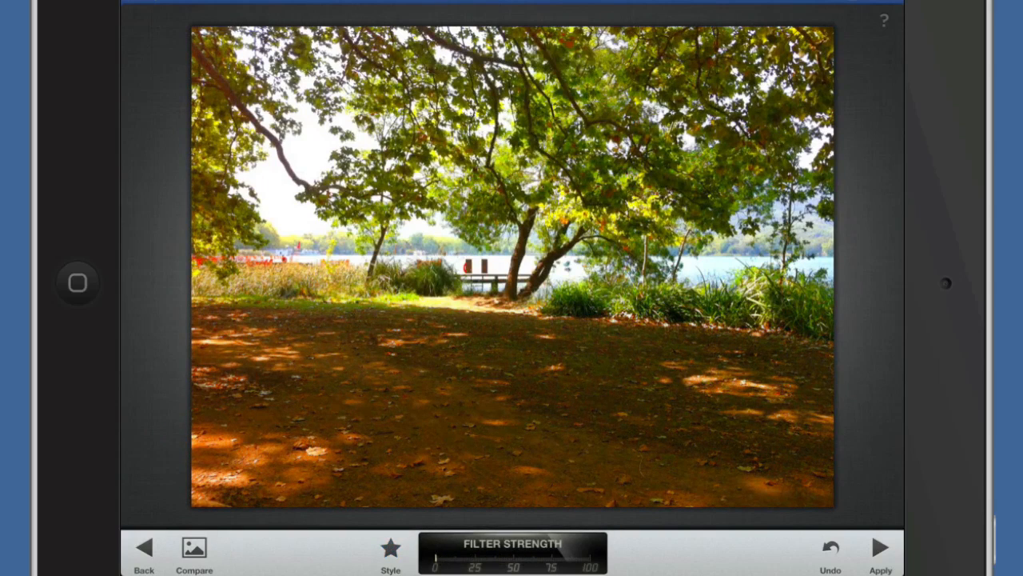
- Lower the photo's saturation slightly and apply the Drama edit
left_click(513, 550)
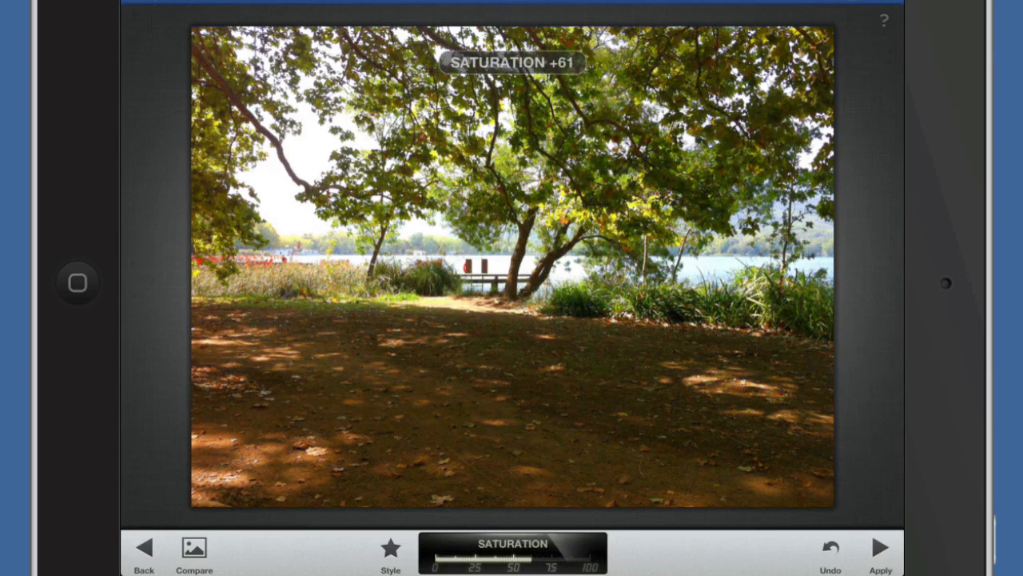
left_click_drag(527, 556, 516, 557)
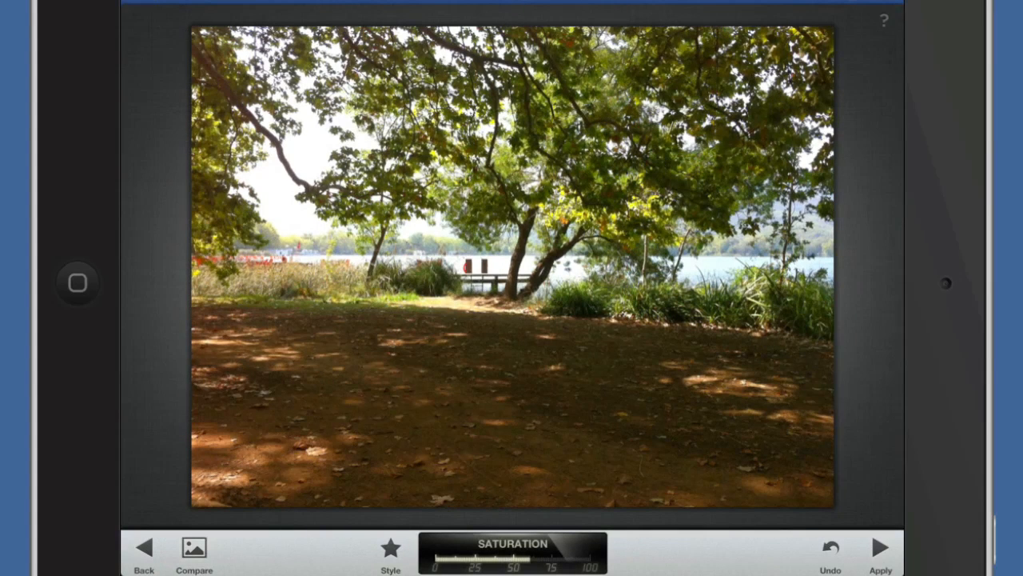
left_click(880, 547)
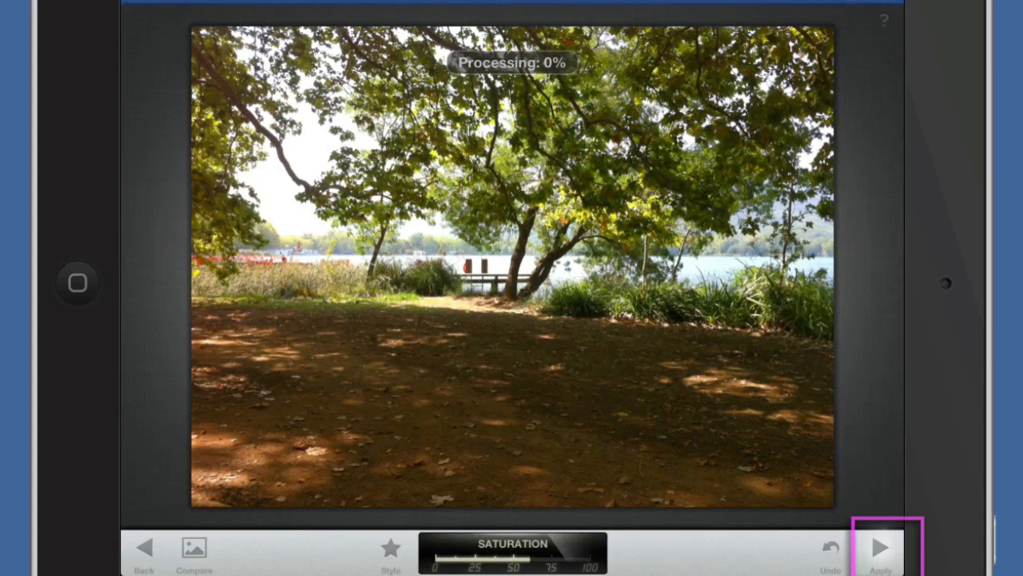
left_click(879, 547)
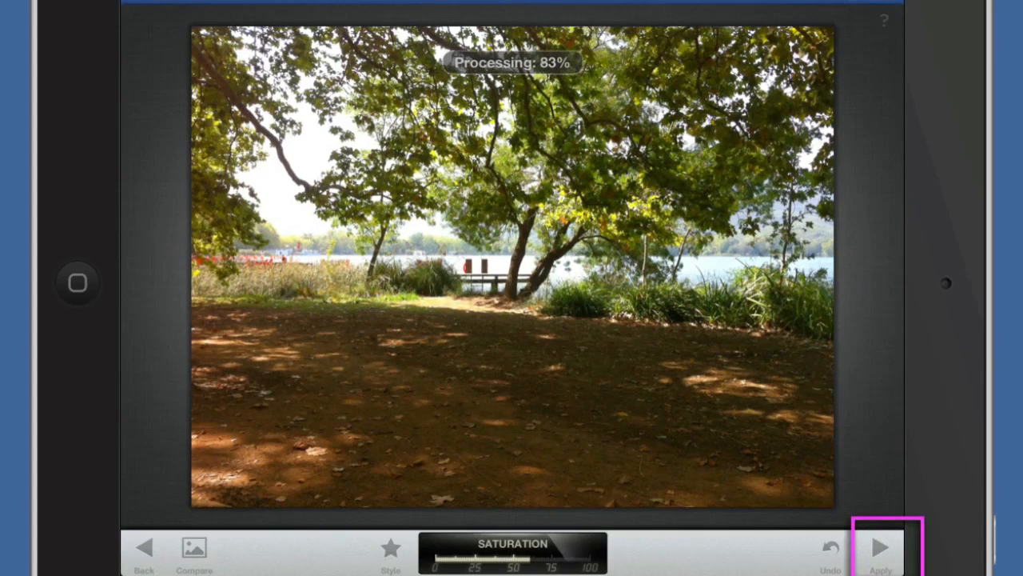
left_click(880, 547)
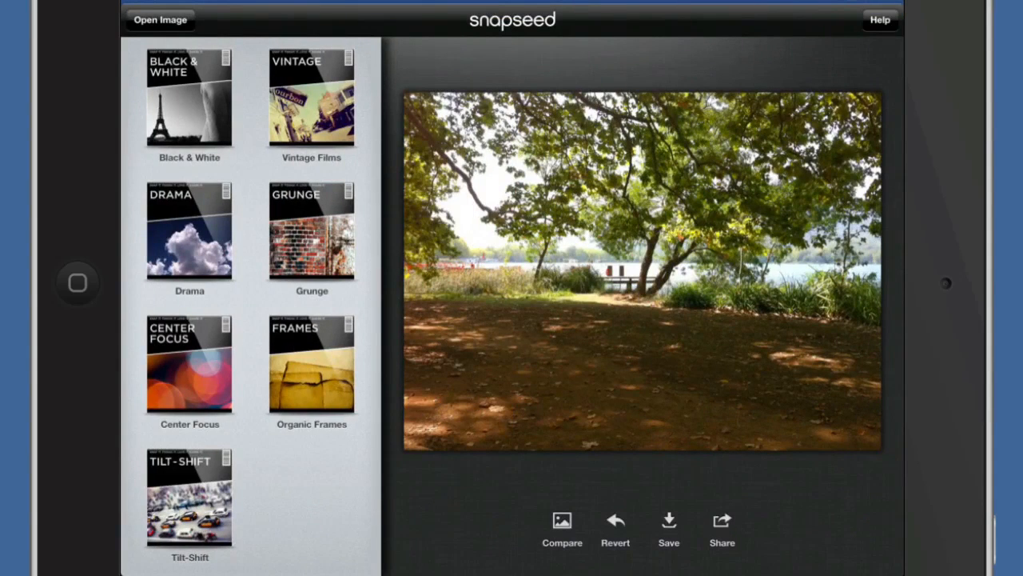
- Add an Organic Frame with frame offset raised to about +74 and the Frame 8 design
left_click(311, 363)
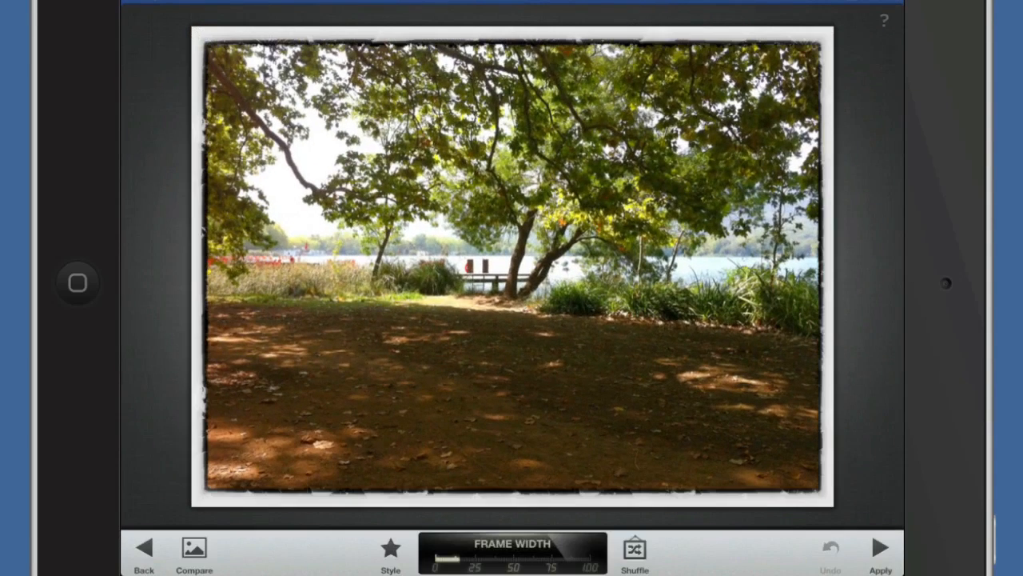
left_click_drag(436, 554, 464, 554)
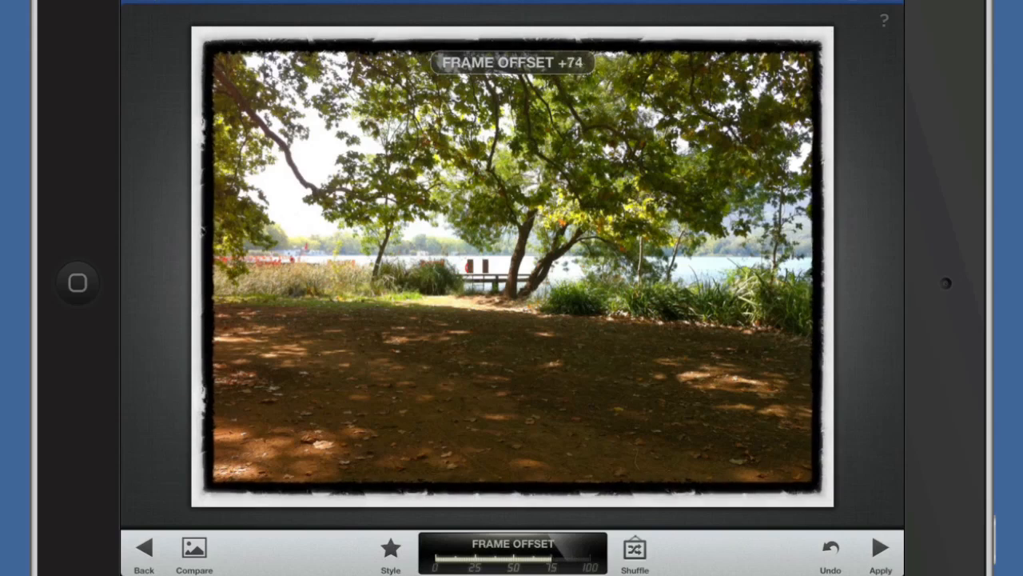
left_click(390, 551)
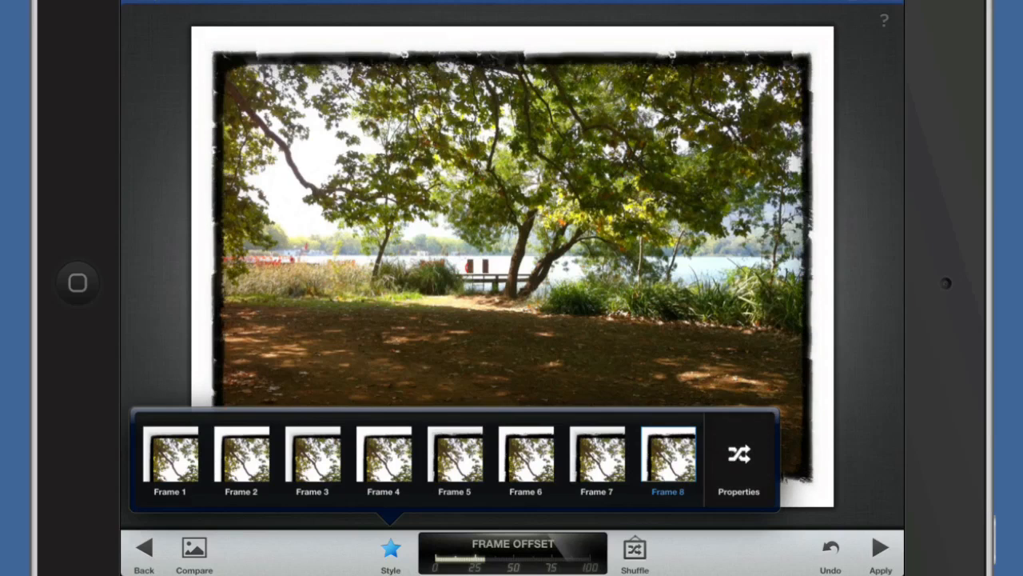
left_click(738, 455)
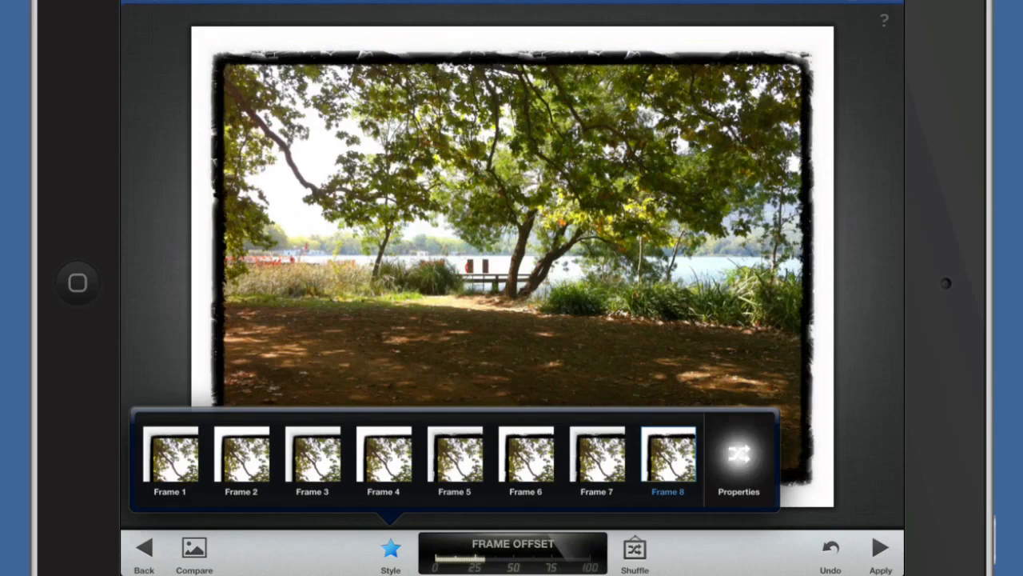